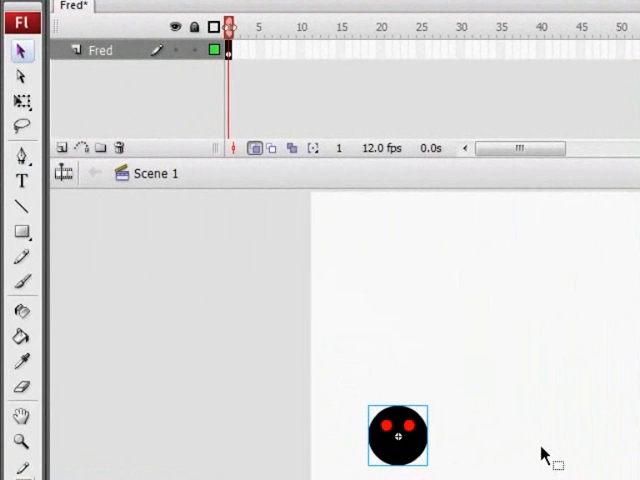
Step: Preview Bone and Cheese in the library's Items folder, then drag Cheese beside Fred
{"action": "left_click_drag", "start_coordinate": [398, 435], "coordinate": [390, 433]}
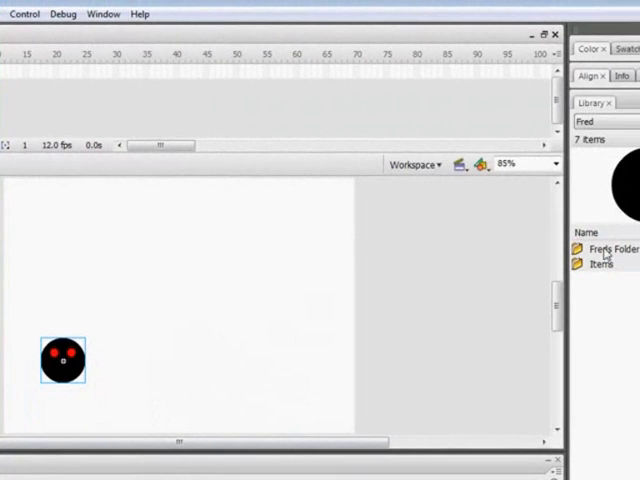
{"action": "double_click", "coordinate": [598, 265]}
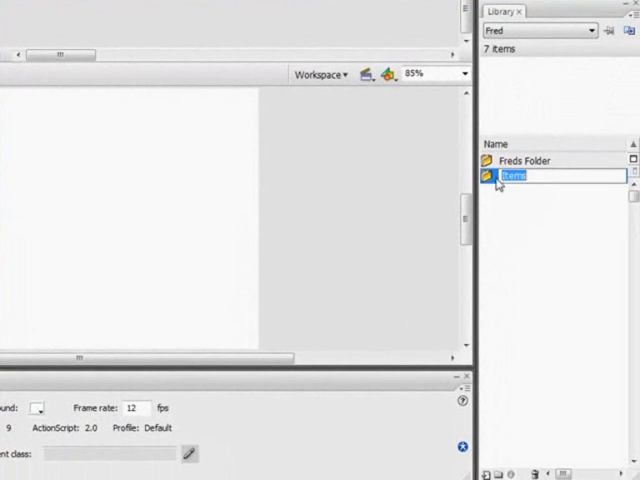
{"action": "left_click", "coordinate": [517, 191]}
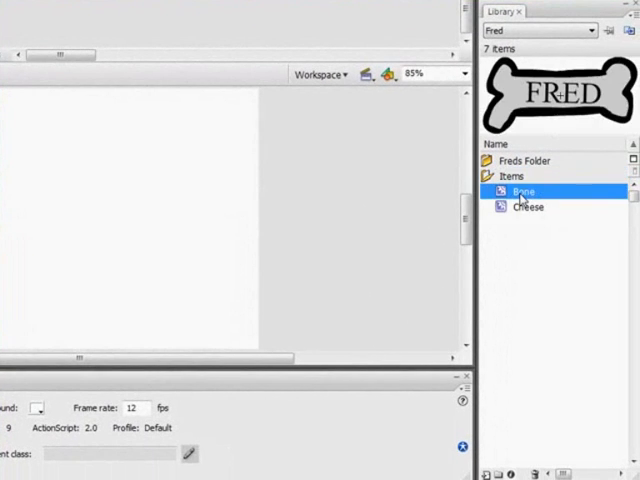
{"action": "mouse_move", "coordinate": [560, 113]}
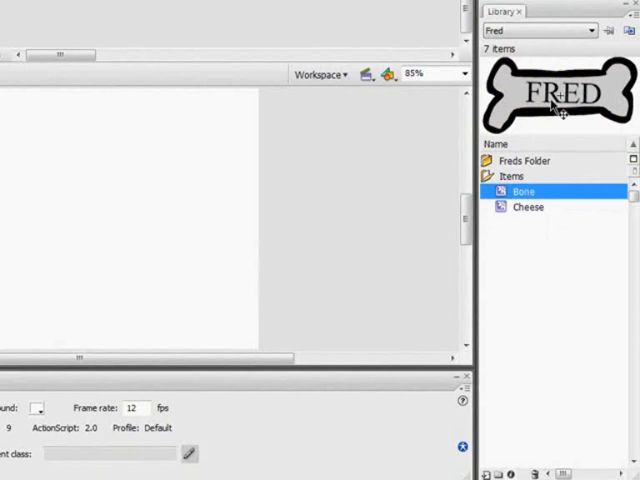
{"action": "left_click", "coordinate": [528, 207]}
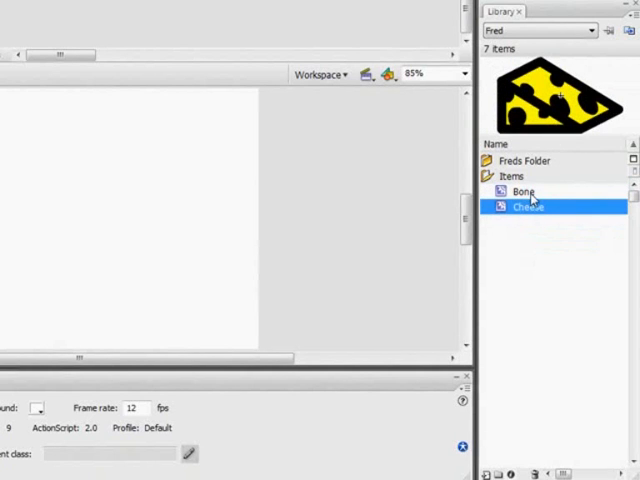
{"action": "left_click_drag", "start_coordinate": [527, 207], "coordinate": [82, 282]}
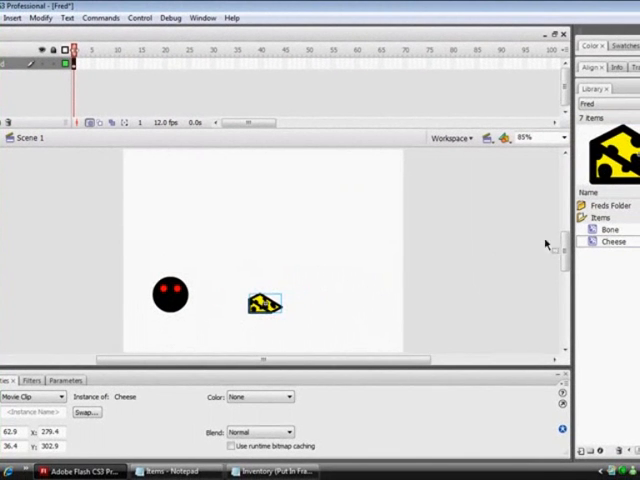
Step: Place the Bone symbol on stage, line it up right of the cheese, and deselect
{"action": "left_click", "coordinate": [609, 228]}
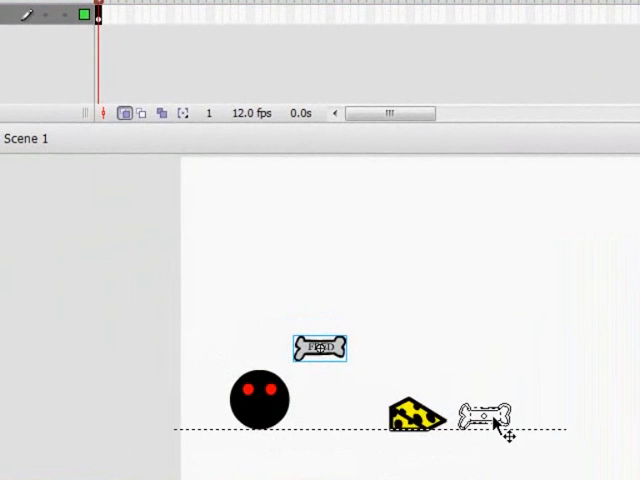
{"action": "left_click_drag", "start_coordinate": [490, 413], "coordinate": [525, 413]}
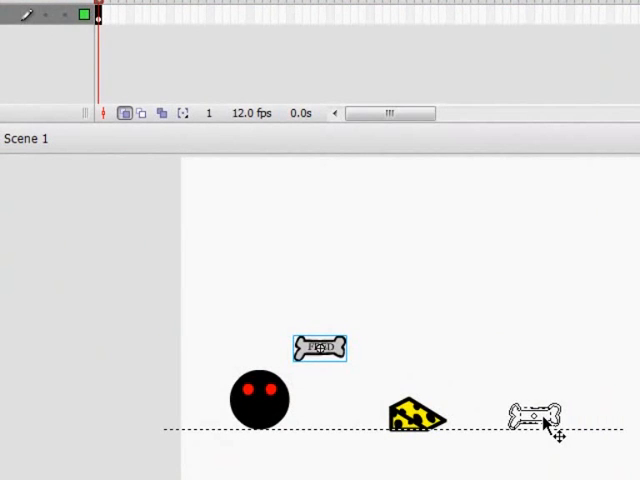
{"action": "left_click_drag", "start_coordinate": [318, 348], "coordinate": [534, 415]}
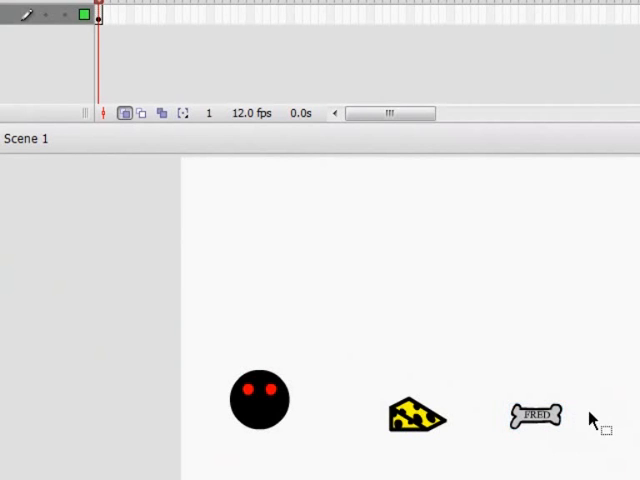
{"action": "left_click", "coordinate": [417, 417]}
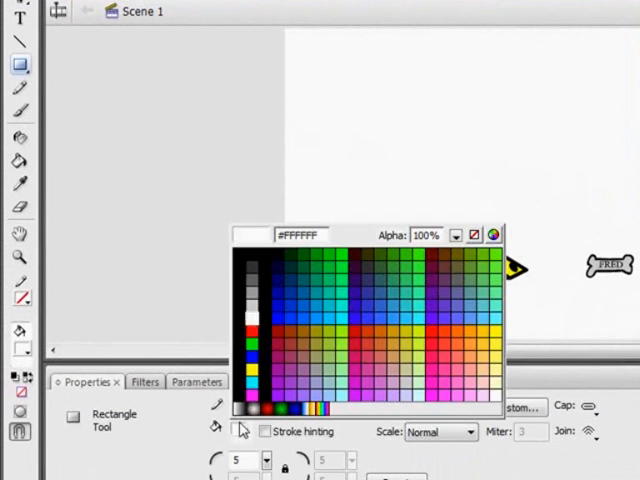
Step: Pick a colour and fill the rectangle above Fred dark blue
{"action": "left_click", "coordinate": [281, 280]}
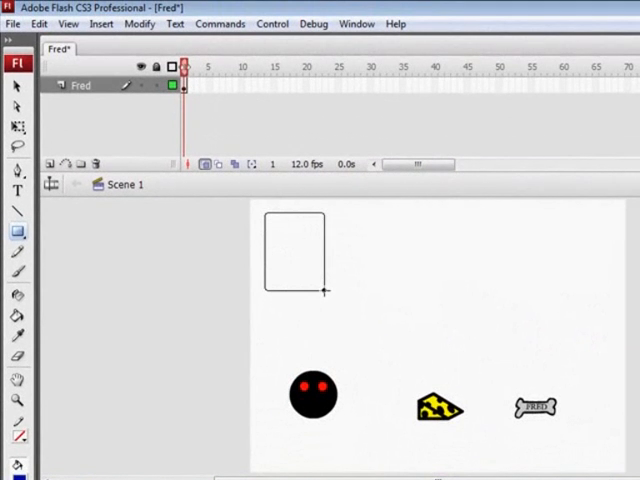
{"action": "left_click", "coordinate": [293, 250]}
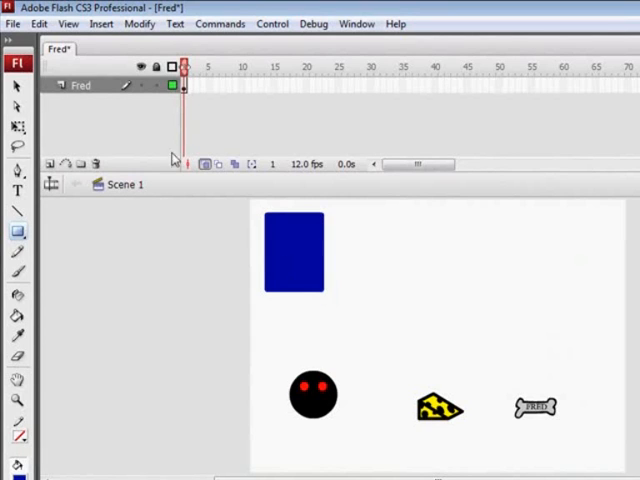
{"action": "left_click", "coordinate": [293, 252]}
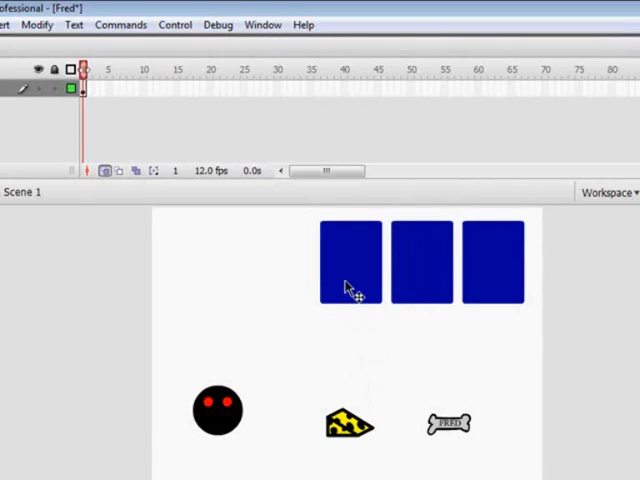
Step: Select the first blue slot rectangle
{"action": "left_click", "coordinate": [425, 270]}
{"action": "type", "text": "Invent"}
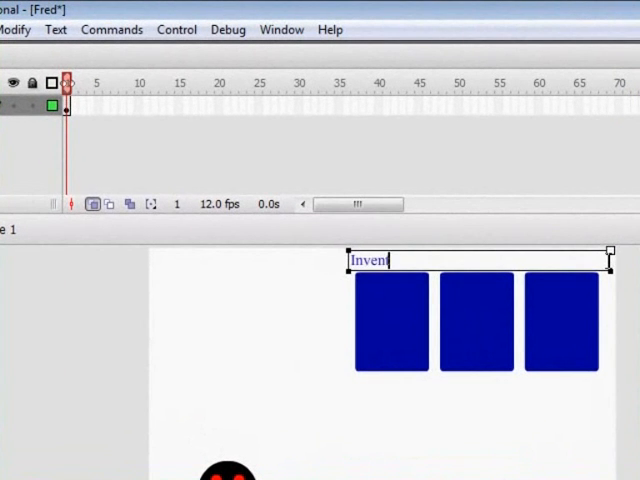
Step: Finish the 'Inventory:' label, move it and the slots to the upper left, then select a slot
{"action": "type", "text": "ory:"}
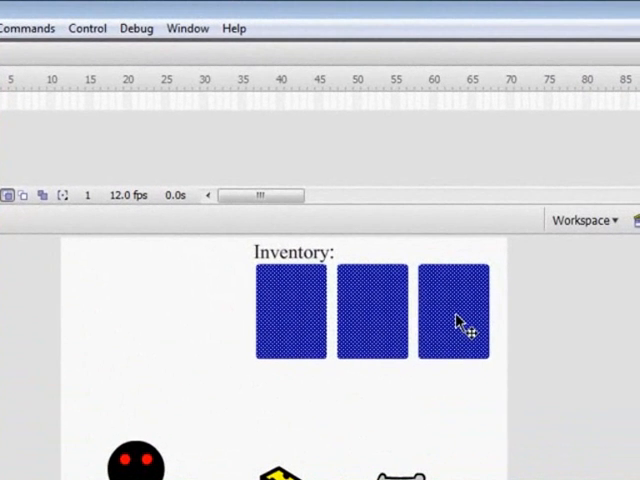
{"action": "left_click", "coordinate": [296, 251]}
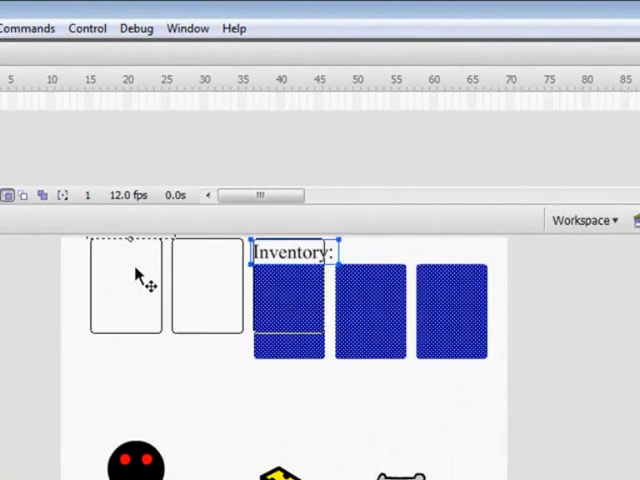
{"action": "left_click_drag", "start_coordinate": [290, 251], "coordinate": [110, 251]}
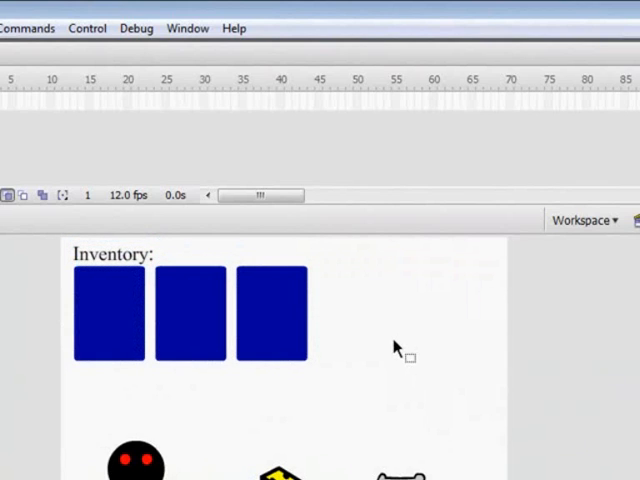
{"action": "mouse_move", "coordinate": [447, 390]}
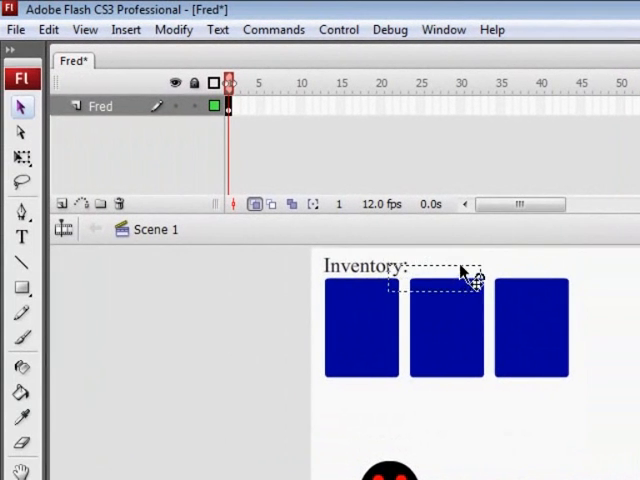
{"action": "left_click_drag", "start_coordinate": [453, 272], "coordinate": [440, 263]}
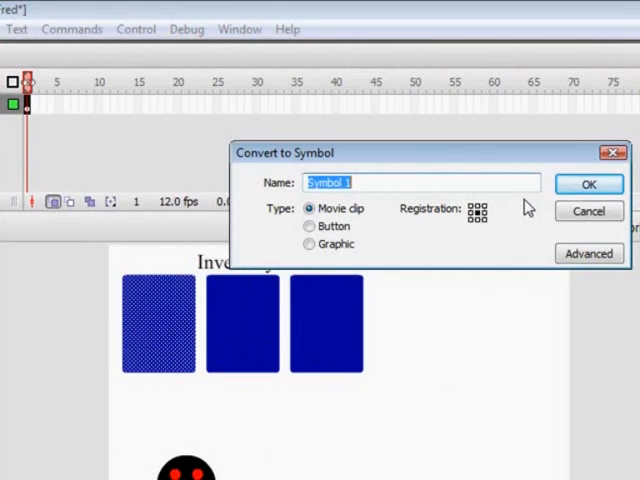
Step: Name the third box's new movie clip symbol 'Itemslot3' and confirm
{"action": "type", "text": "Itme"}
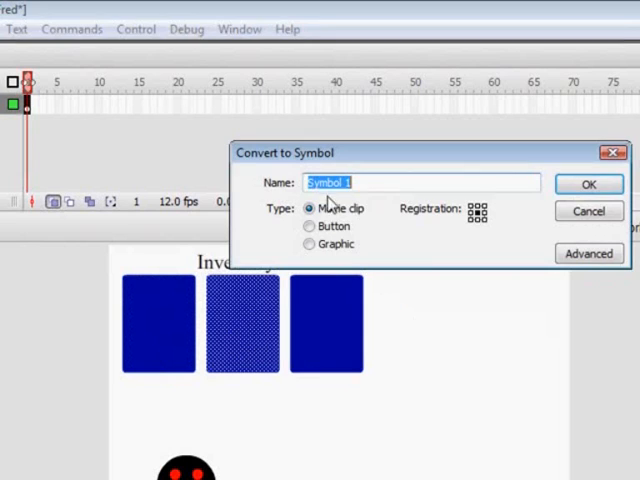
{"action": "type", "text": "Items"}
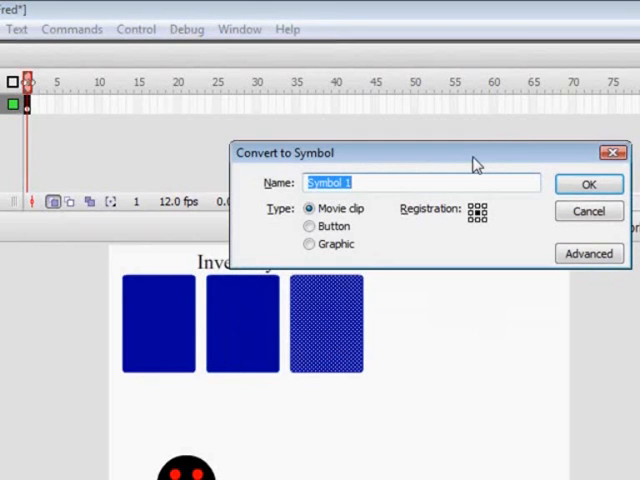
{"action": "type", "text": "It3em"}
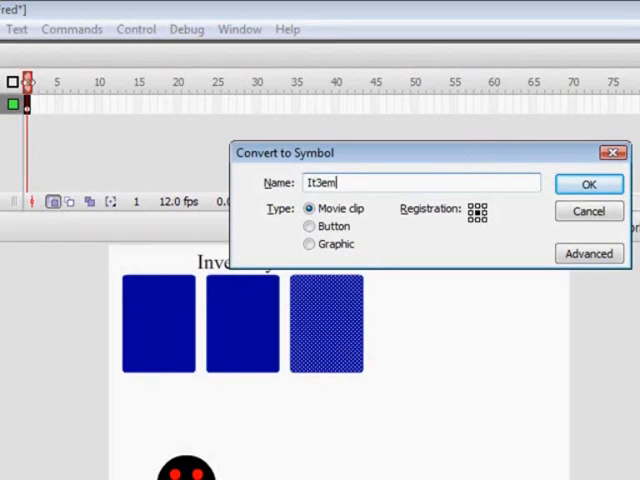
{"action": "type", "text": "Items"}
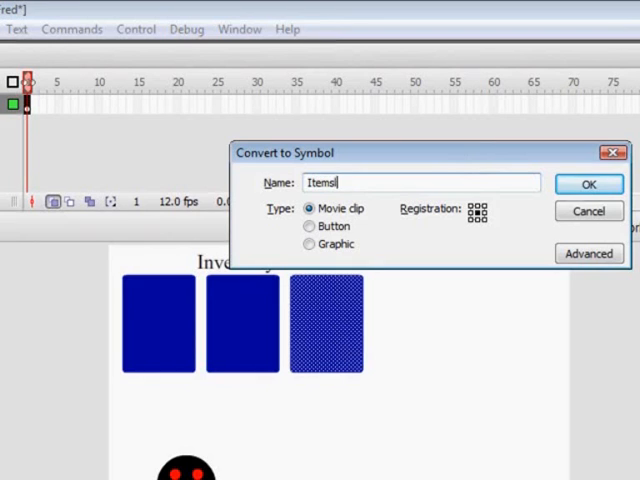
{"action": "type", "text": "slot3"}
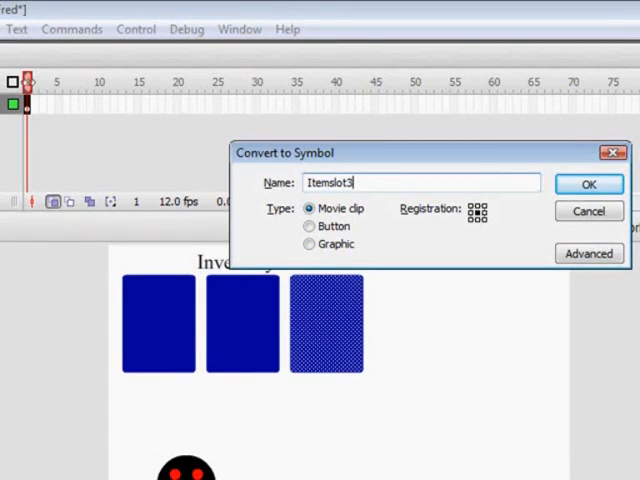
{"action": "left_click", "coordinate": [588, 184]}
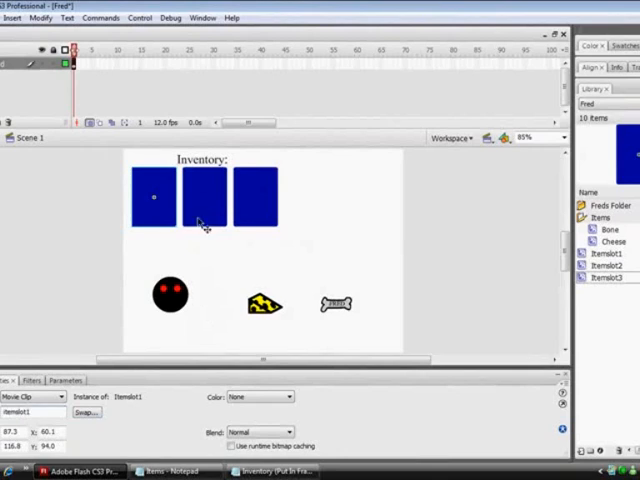
Step: Select the first and second slot clips to name them Itemslot1 and Itemslot2
{"action": "left_click", "coordinate": [205, 195]}
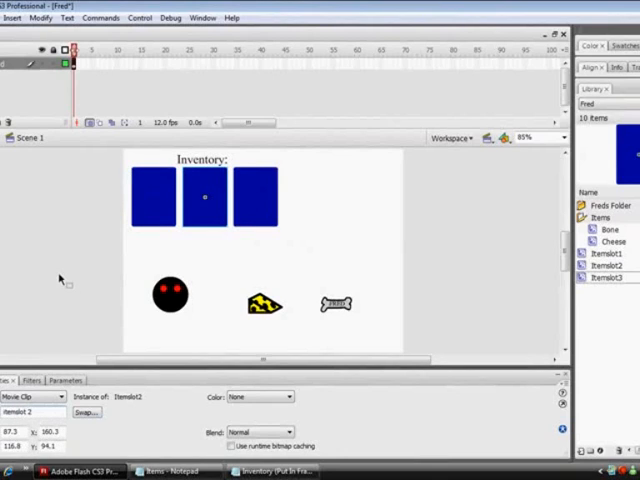
{"action": "left_click", "coordinate": [258, 197]}
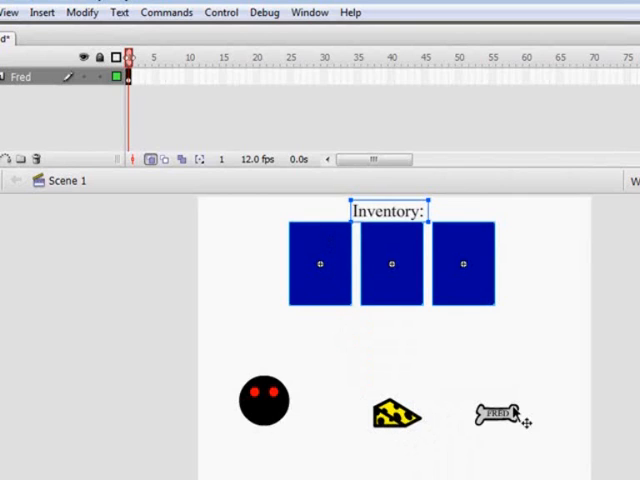
{"action": "mouse_move", "coordinate": [338, 320]}
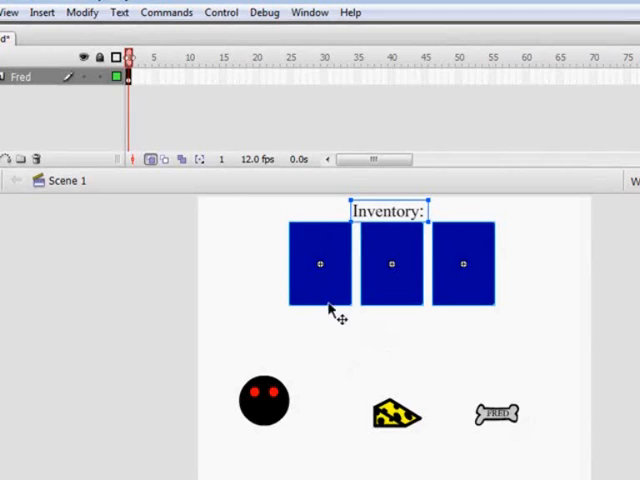
{"action": "mouse_move", "coordinate": [398, 268]}
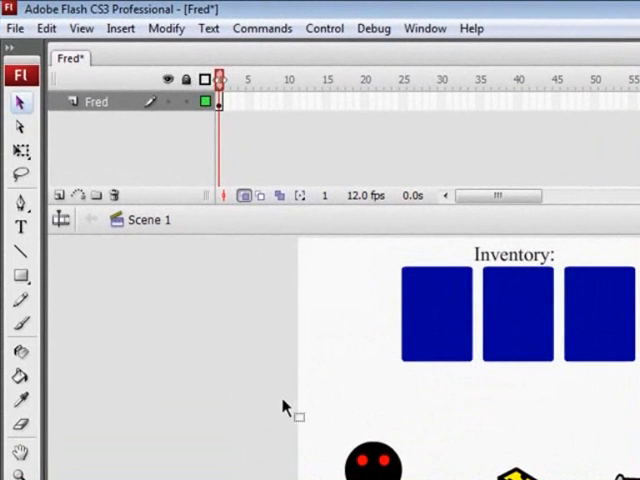
{"action": "mouse_move", "coordinate": [224, 113]}
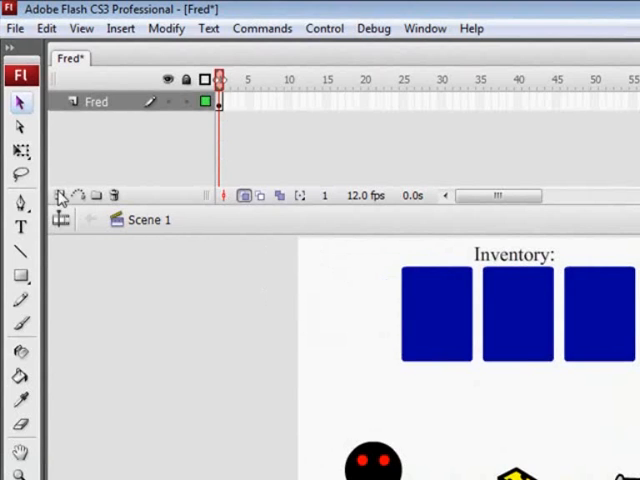
Step: Insert Layer 5 and Layer 6 and move them beneath the Fred layer
{"action": "left_click", "coordinate": [60, 195]}
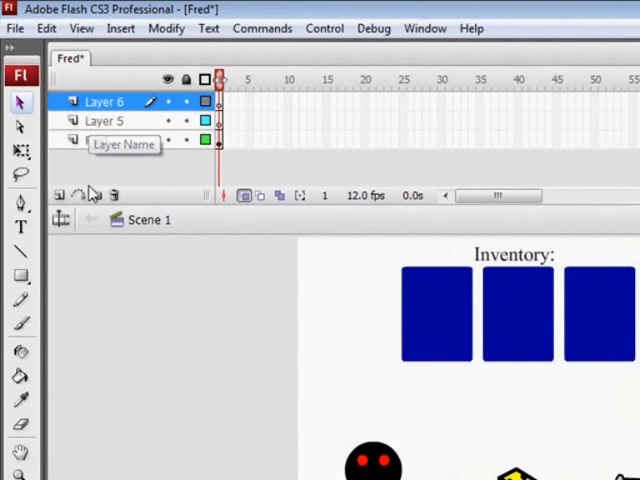
{"action": "left_click", "coordinate": [104, 120]}
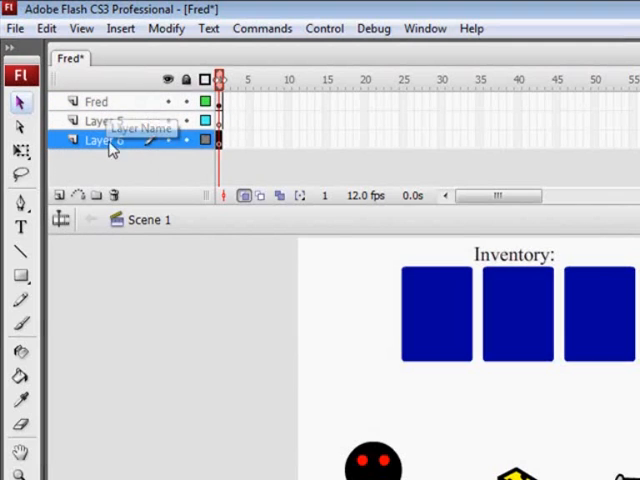
{"action": "left_click", "coordinate": [95, 101]}
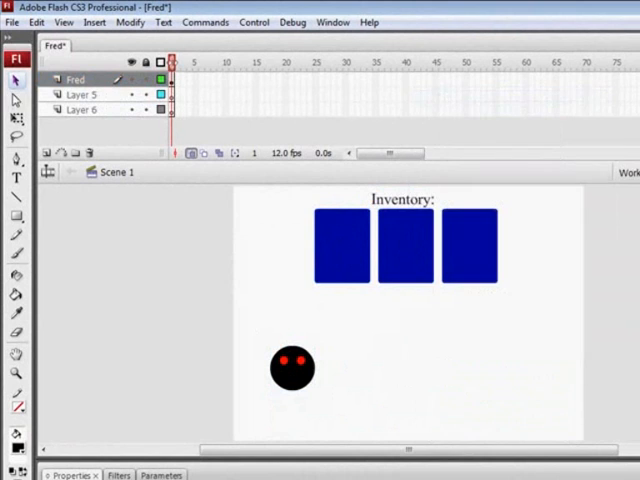
Step: Select everything on stage and cut the Inventory heading and slots from this layer
{"action": "right_click", "coordinate": [500, 420]}
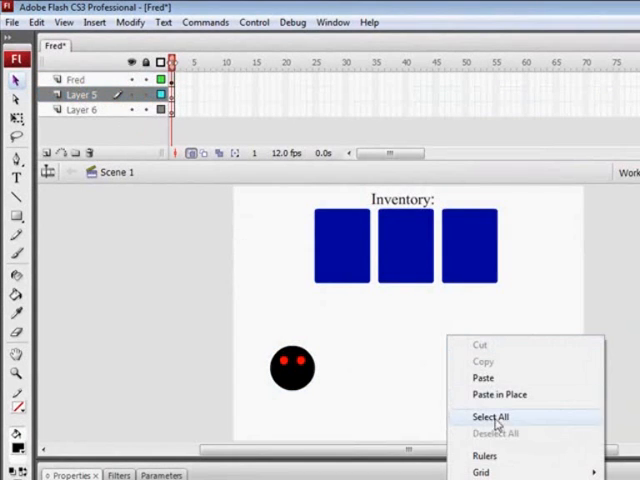
{"action": "left_click", "coordinate": [490, 417]}
{"action": "type", "text": "Items"}
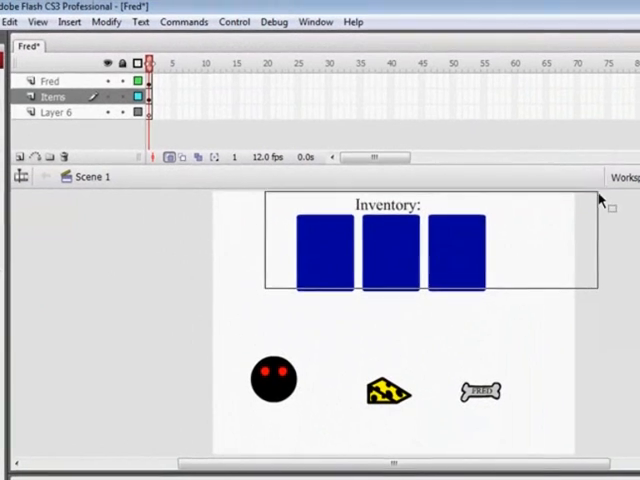
{"action": "left_click", "coordinate": [50, 81]}
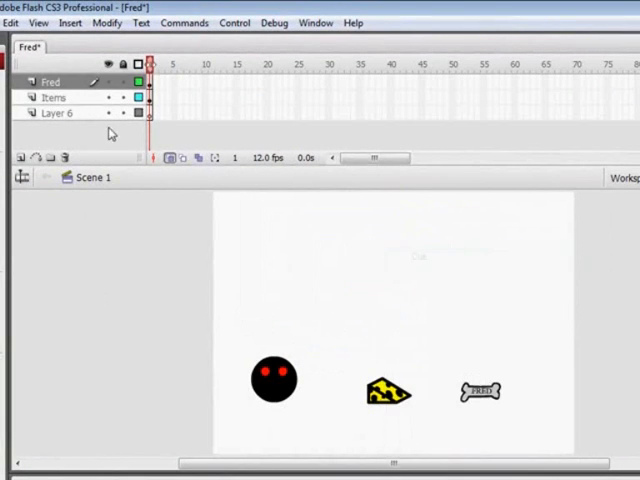
{"action": "right_click", "coordinate": [437, 360]}
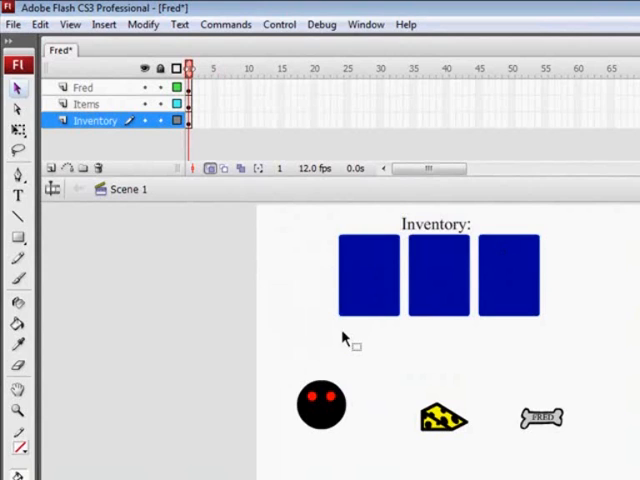
{"action": "mouse_move", "coordinate": [247, 250]}
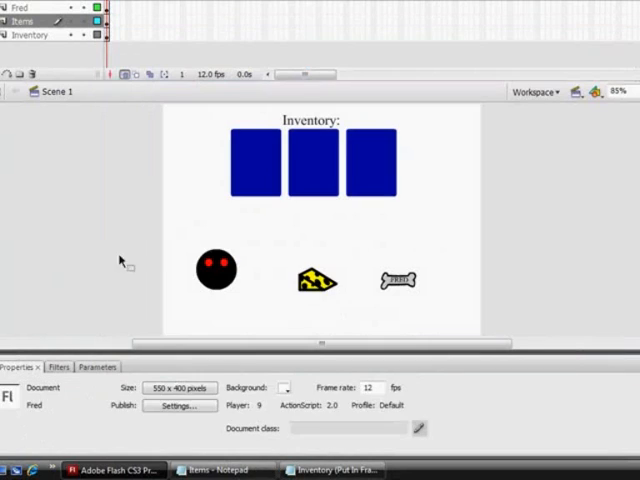
Step: Click an empty stage area to deselect everything
{"action": "left_click", "coordinate": [315, 280]}
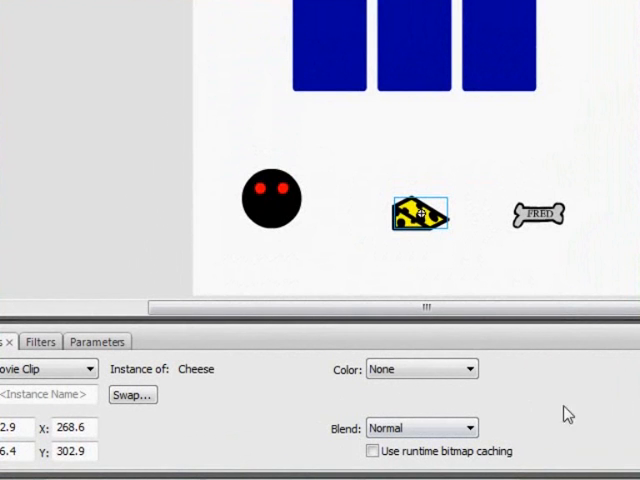
Step: Open the Actions panel from the cheese movie clip's context menu
{"action": "right_click", "coordinate": [418, 213]}
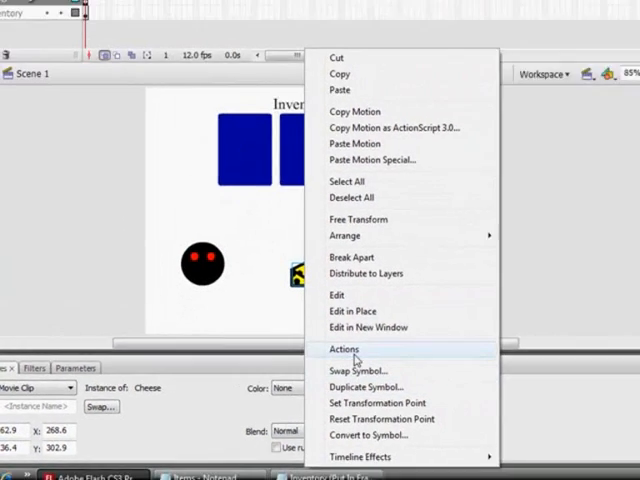
{"action": "left_click", "coordinate": [343, 349]}
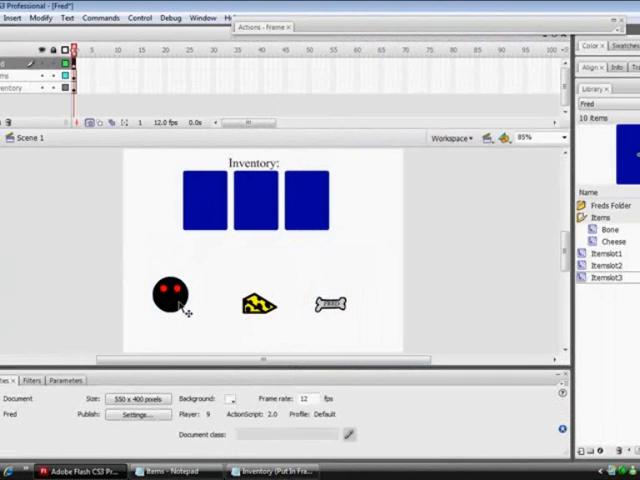
Step: Name the Fred instance 'char' and drag Fred left of the cheese
{"action": "left_click", "coordinate": [171, 296]}
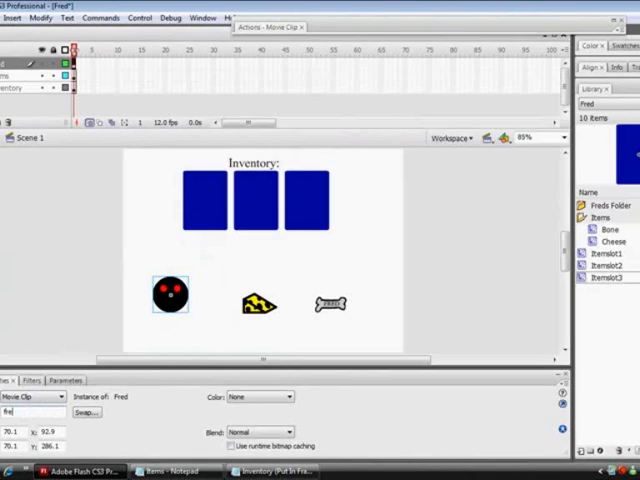
{"action": "type", "text": "char"}
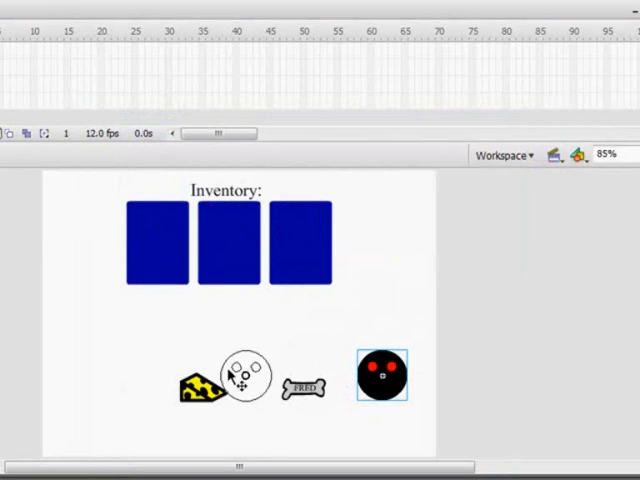
{"action": "left_click_drag", "start_coordinate": [382, 374], "coordinate": [103, 378]}
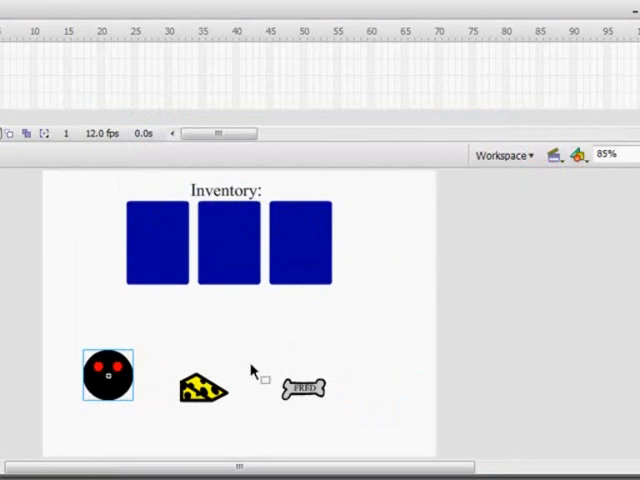